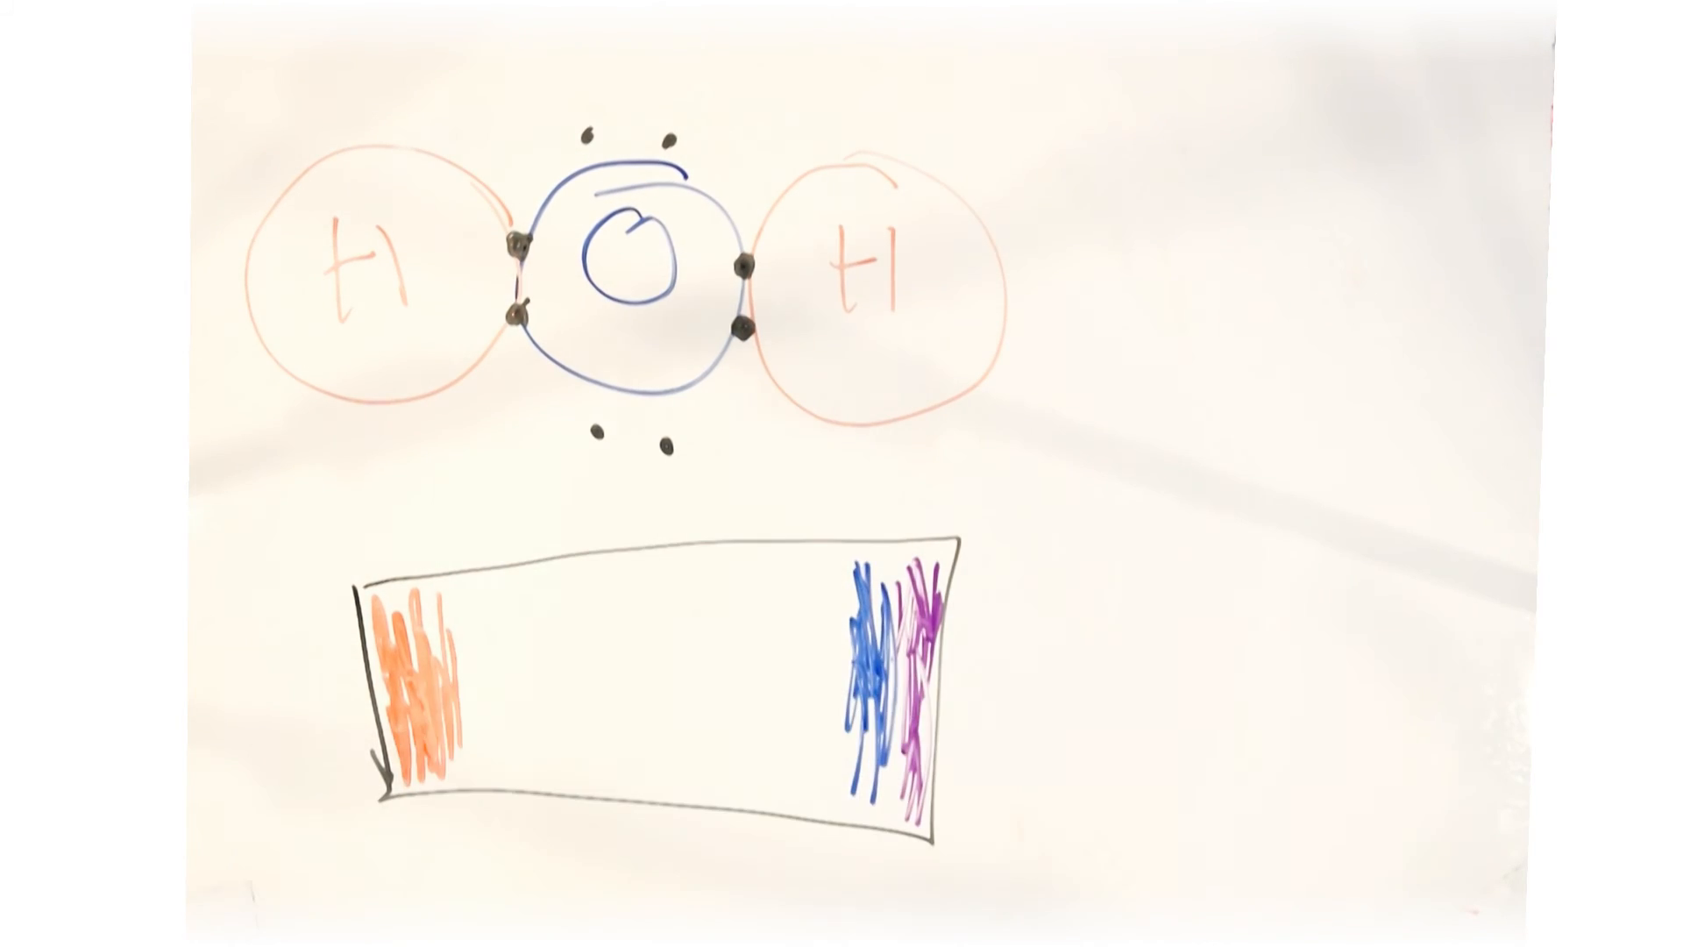
Step: Colour yellow and green bands into the spectrum rectangle between orange and blue
left_click_drag(472, 644, 601, 698)
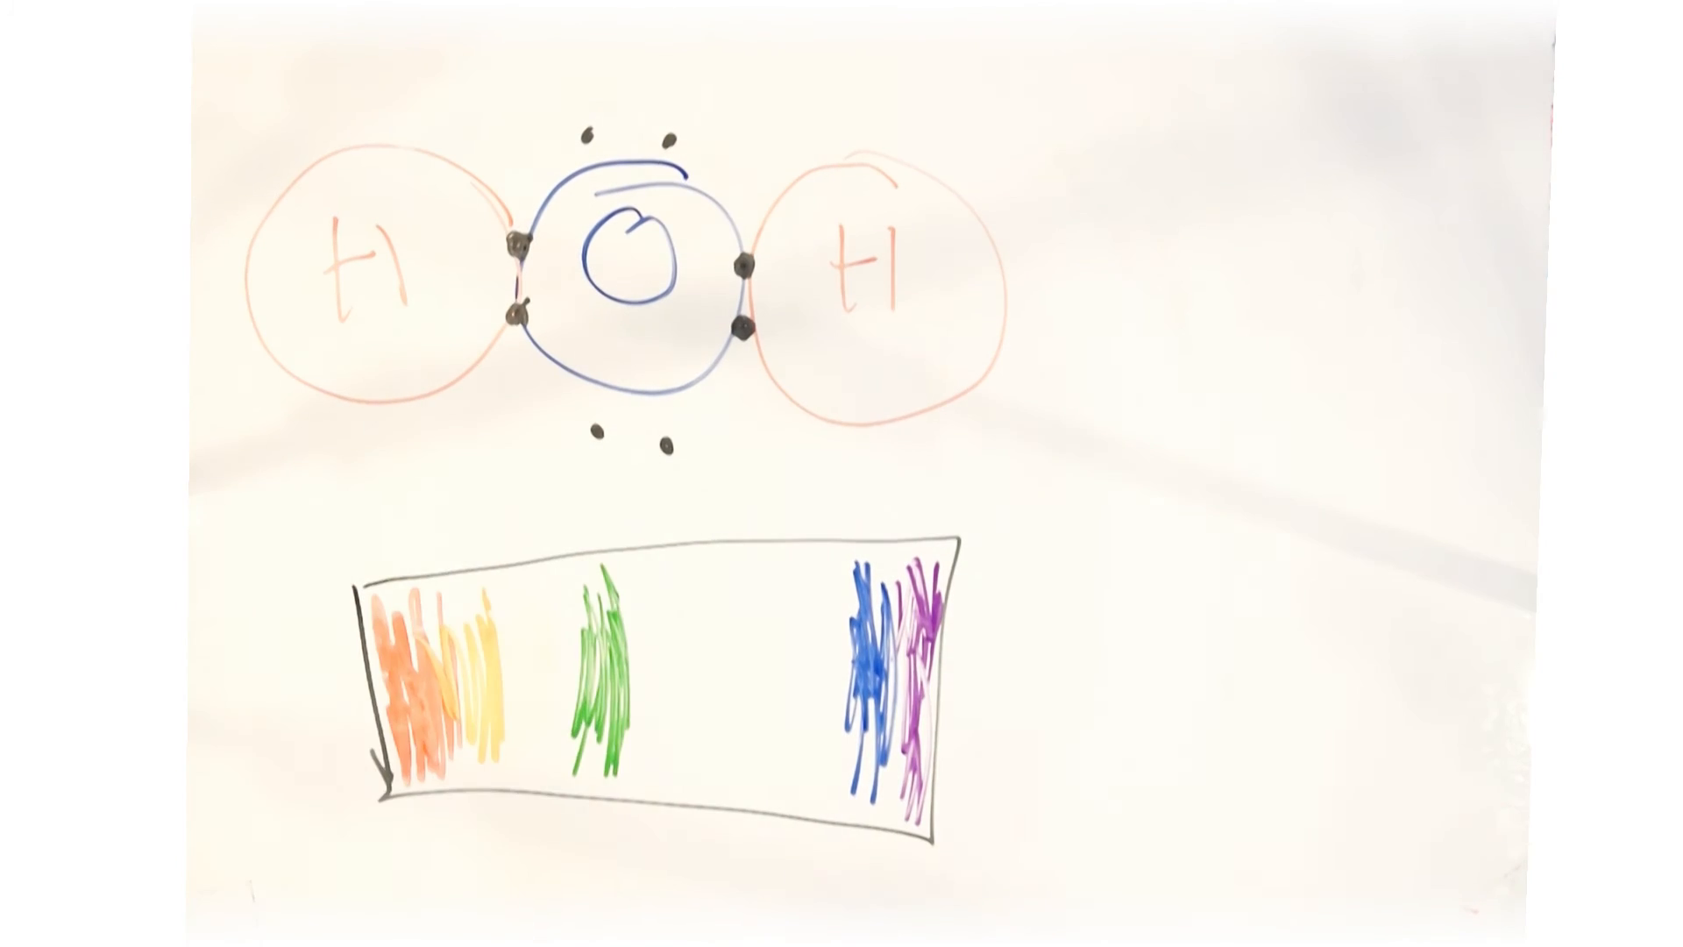